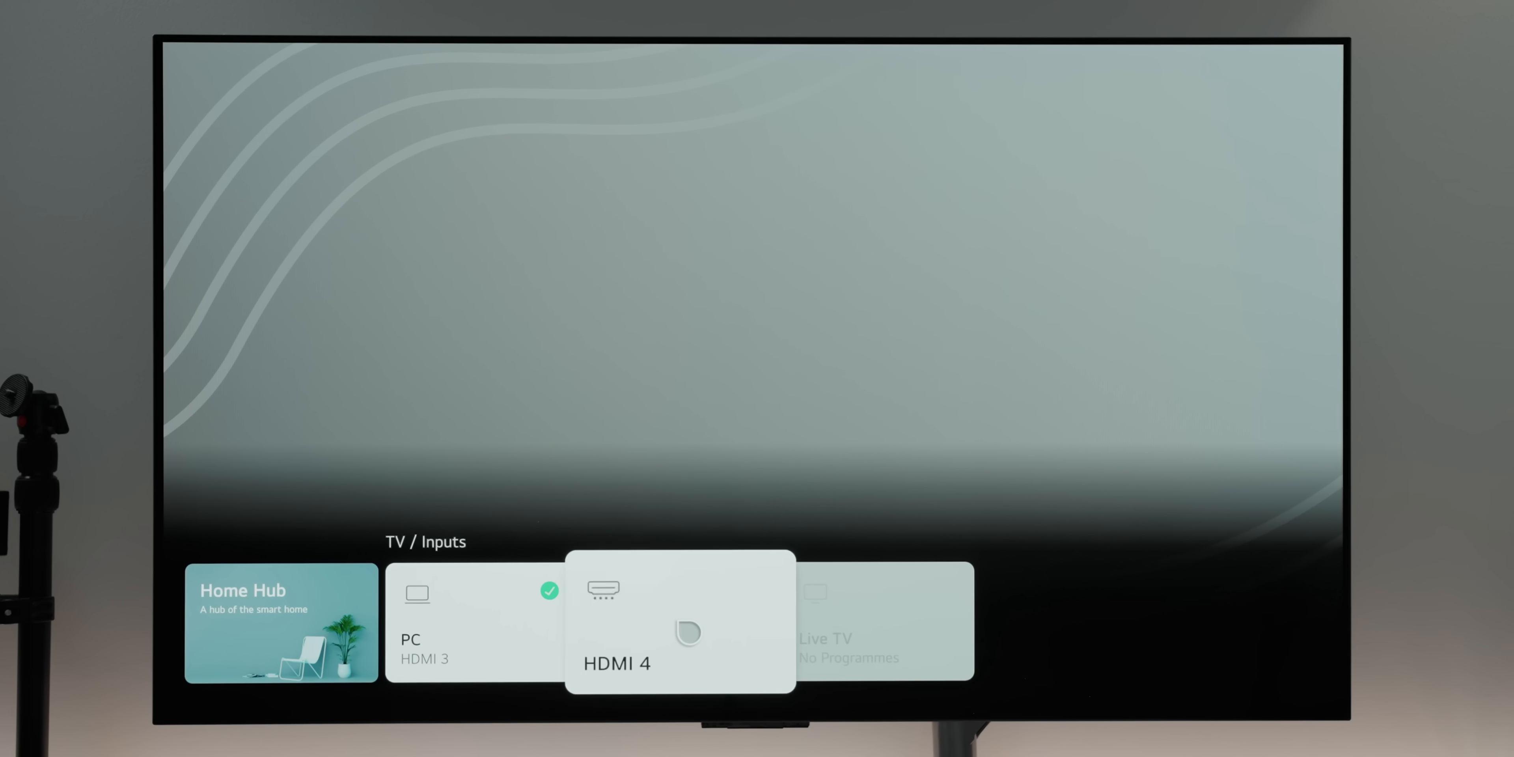
# Select the HDMI 4 input card so the Mac desktop fills the TV
pyautogui.click(678, 618)
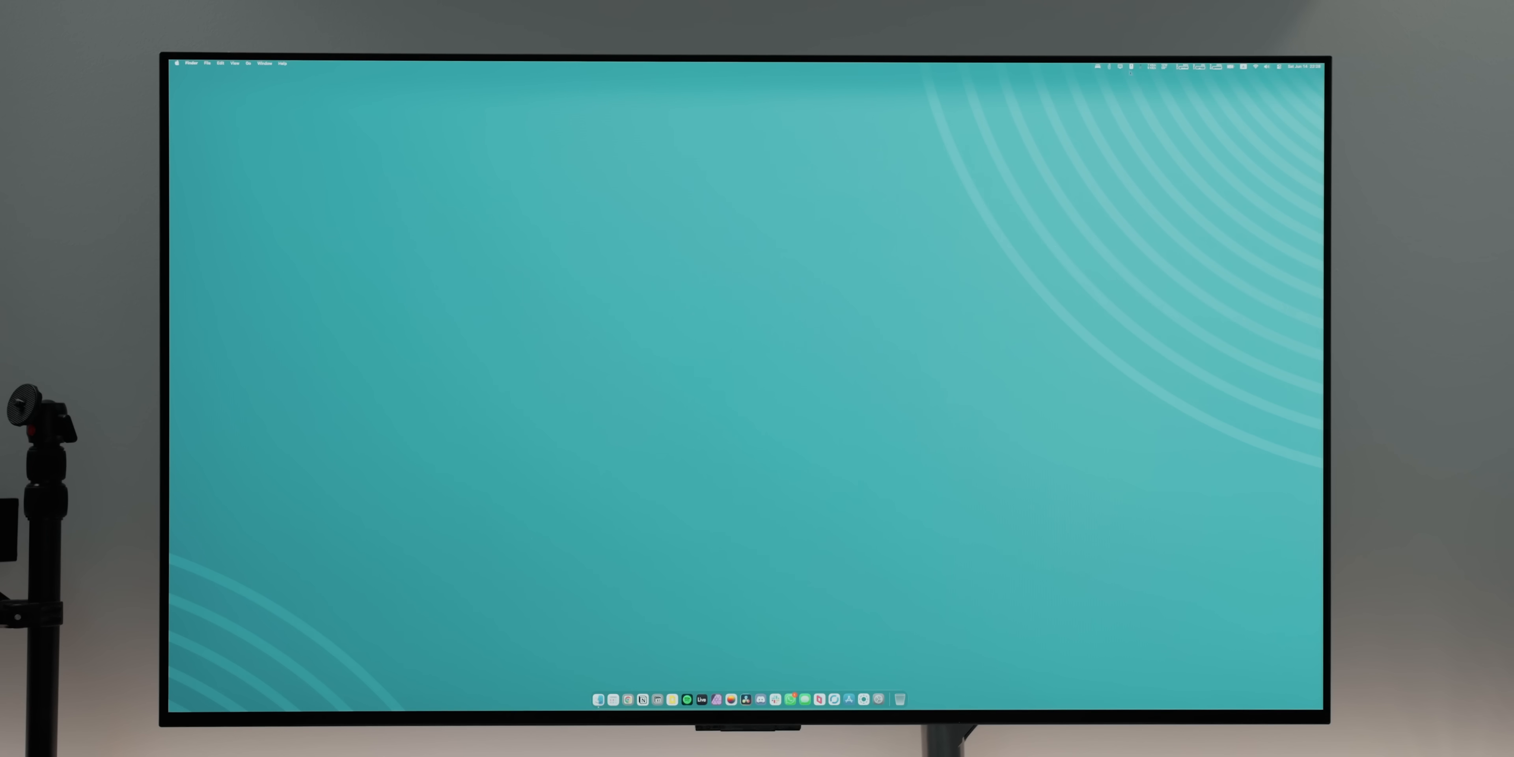
# Launch Notion from the Dock and view the Script page of the OLED monitor write-up
pyautogui.click(1119, 65)
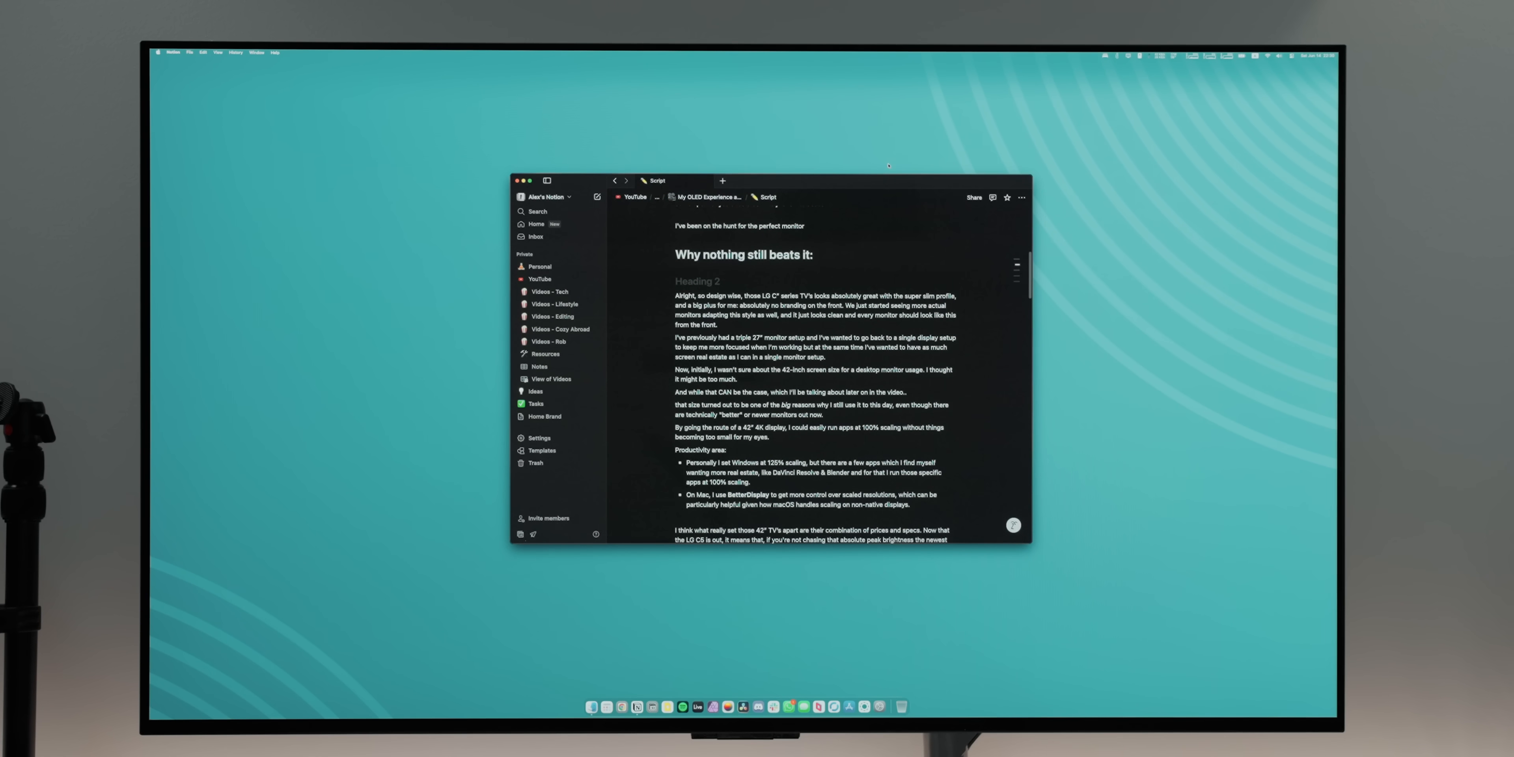
pyautogui.scroll(-3)
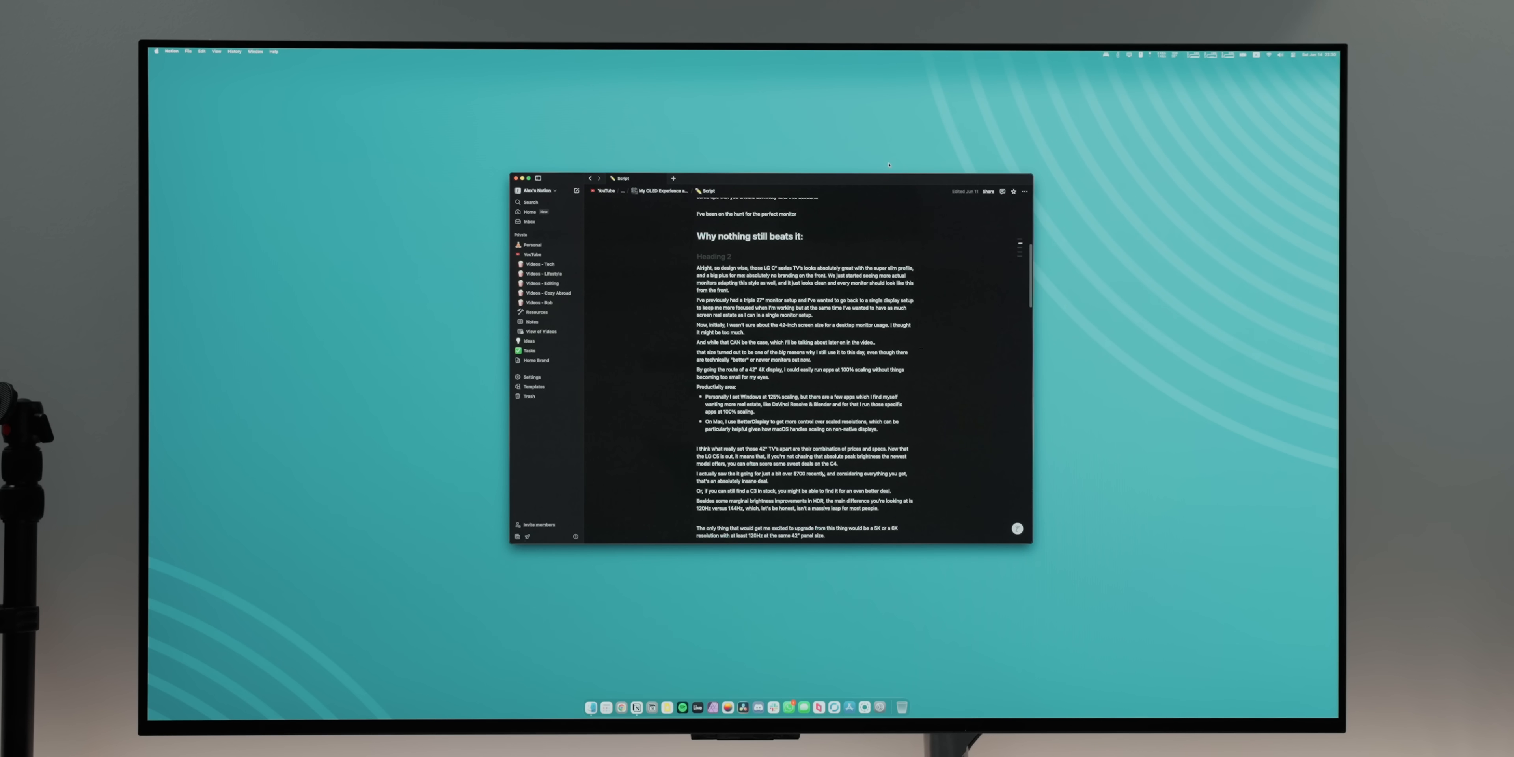